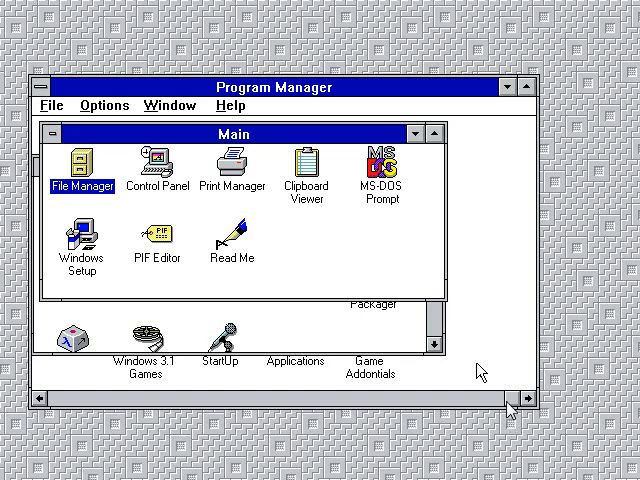
mouse_move(480, 380)
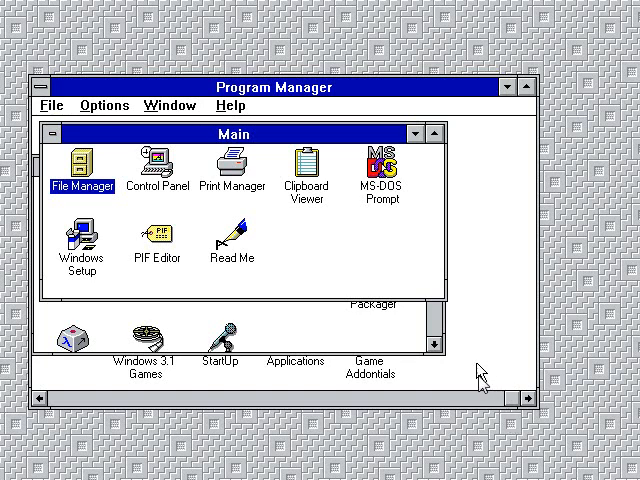
mouse_move(484, 376)
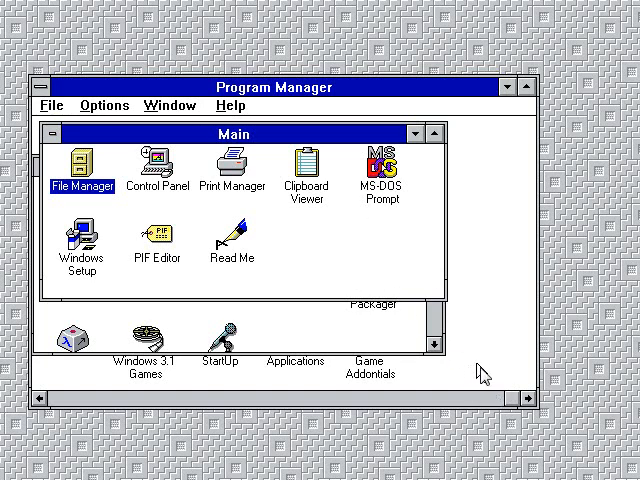
mouse_move(484, 374)
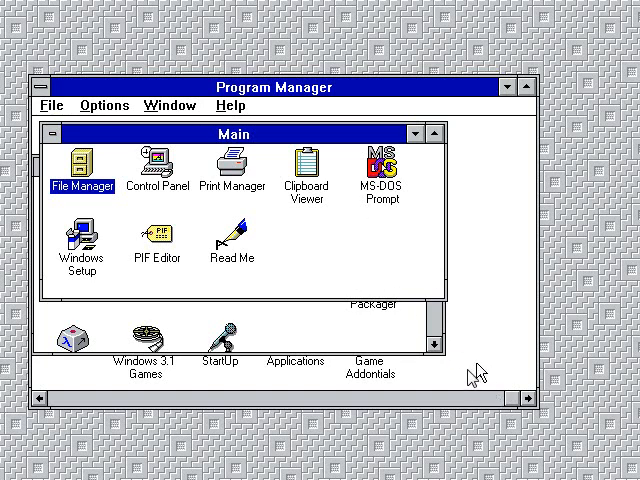
mouse_move(478, 378)
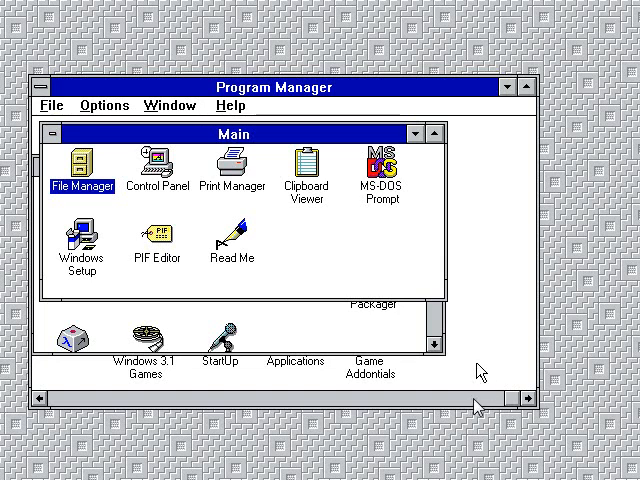
mouse_move(480, 368)
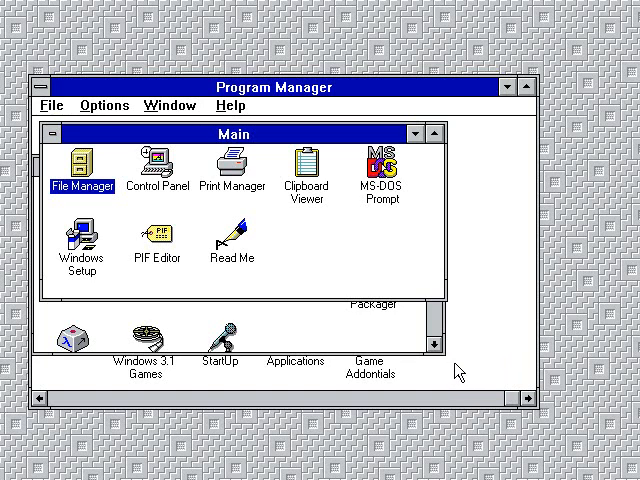
mouse_move(460, 368)
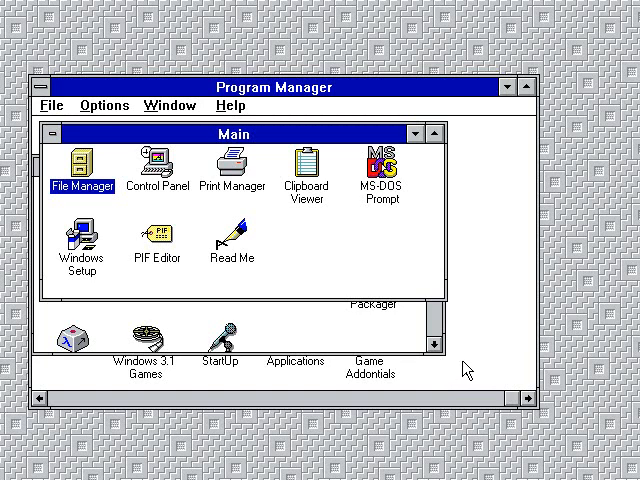
mouse_move(262, 208)
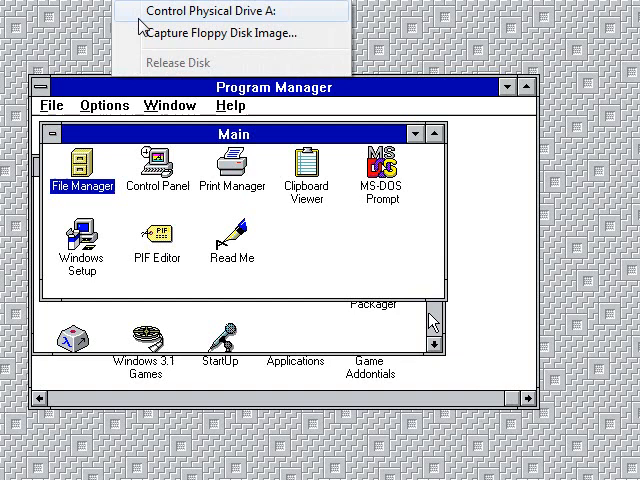
mouse_move(230, 34)
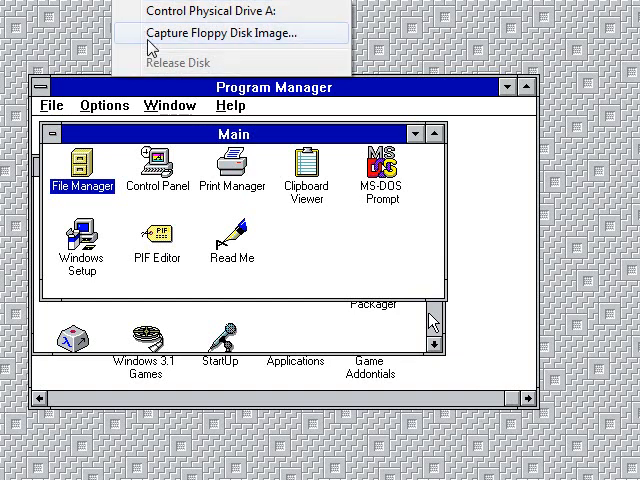
mouse_move(168, 42)
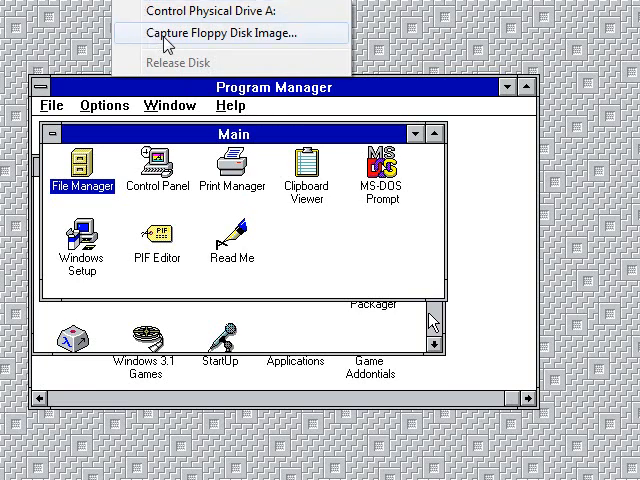
- Capture cdrom.img from the Drivers for Windows 3.1 folder into the floppy drive
click(214, 32)
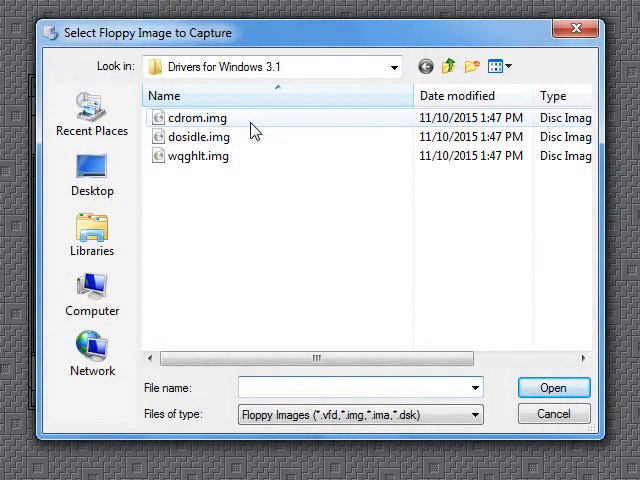
click(196, 116)
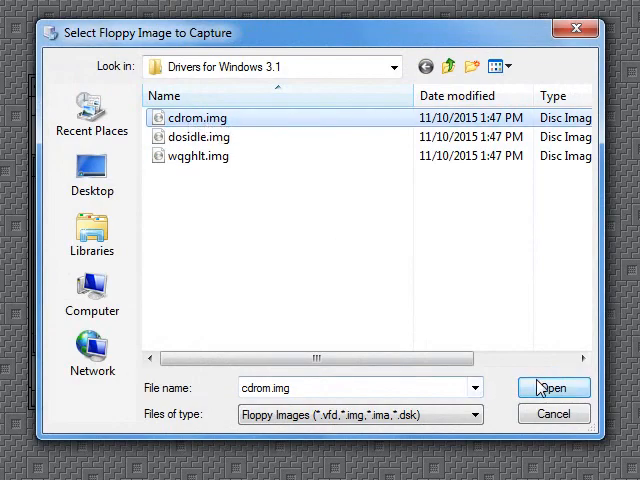
click(554, 388)
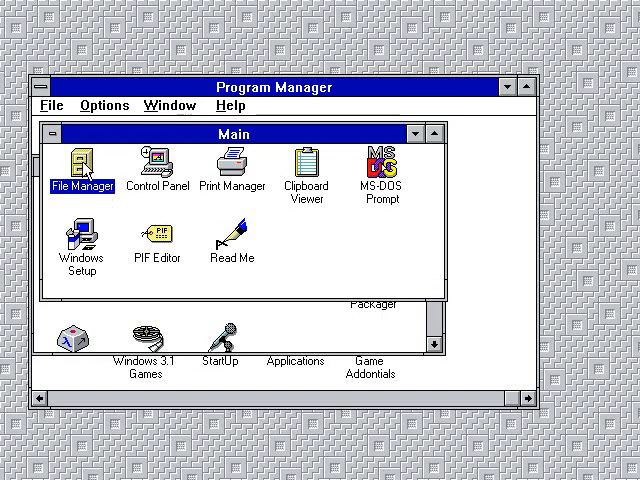
- Browse drive A: in File Manager and launch install.exe from the floppy
double_click(84, 162)
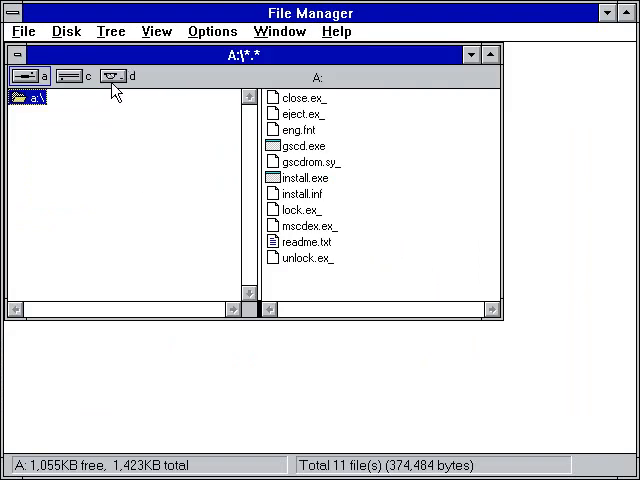
mouse_move(122, 92)
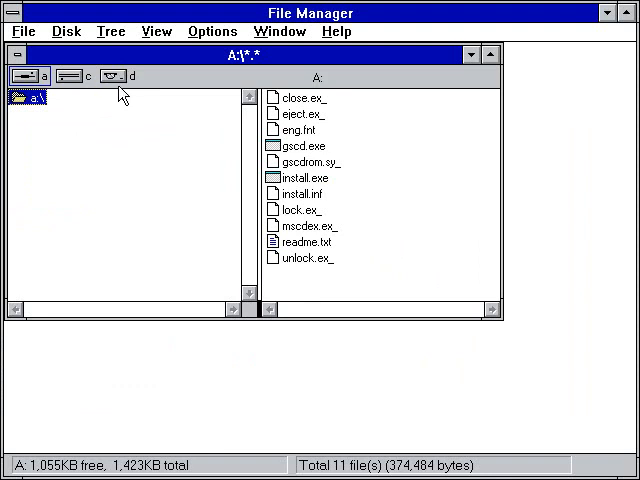
mouse_move(88, 96)
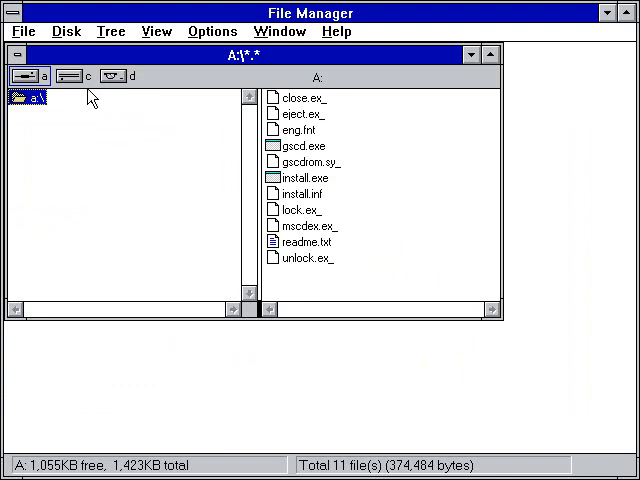
mouse_move(120, 90)
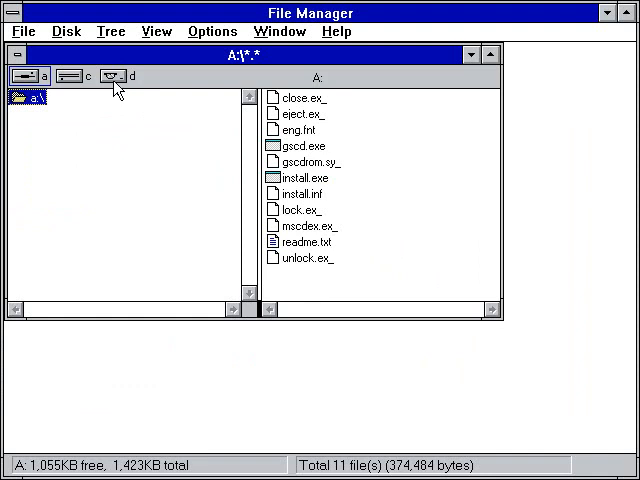
click(22, 96)
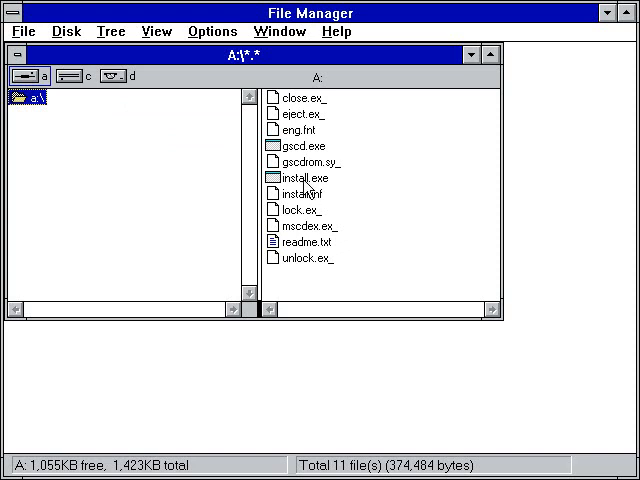
mouse_move(300, 190)
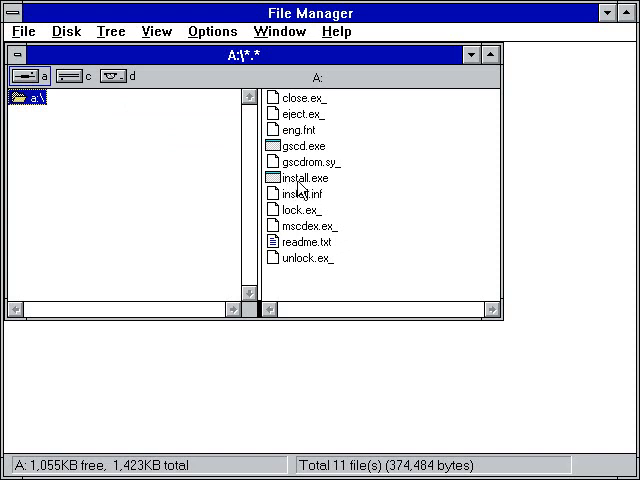
click(292, 178)
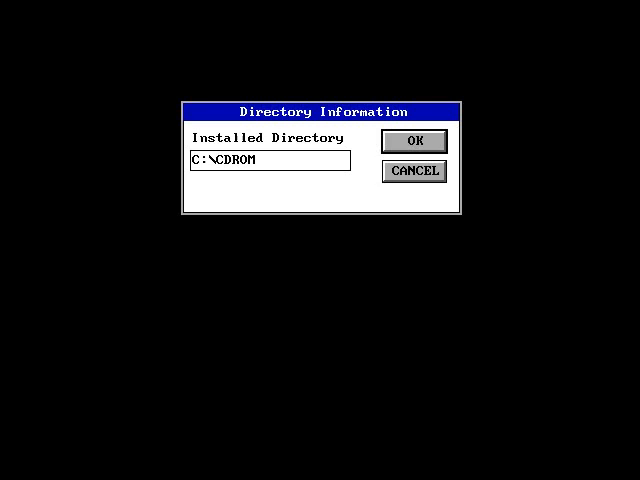
- Install the CD-ROM driver to C:\CDROM and acknowledge the completion message
click(414, 140)
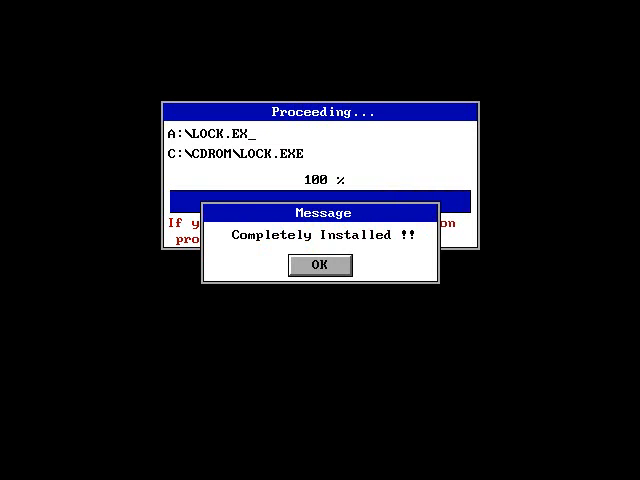
click(320, 264)
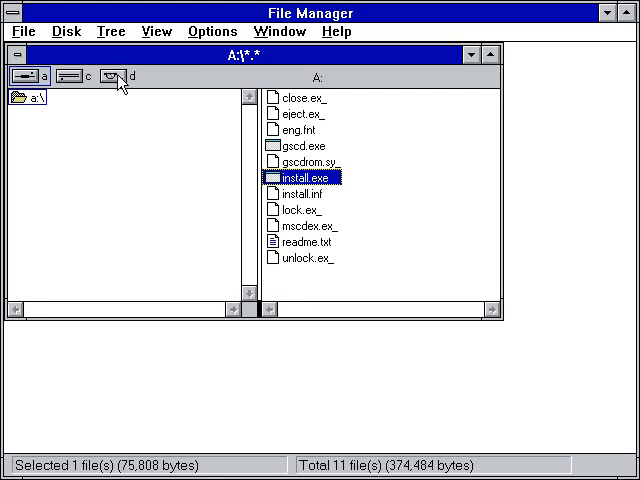
mouse_move(122, 92)
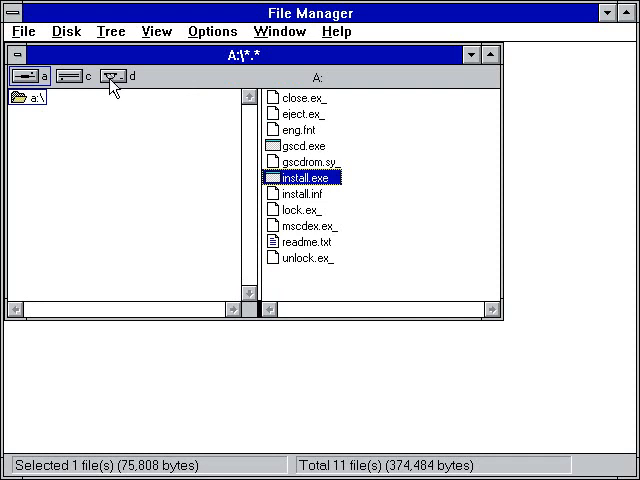
mouse_move(124, 88)
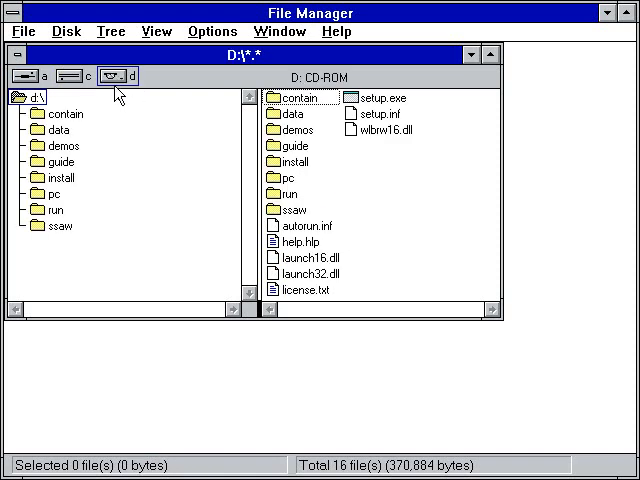
mouse_move(376, 214)
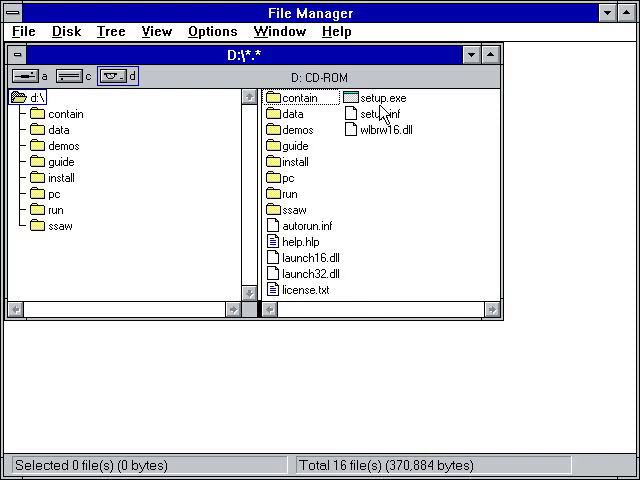
mouse_move(378, 120)
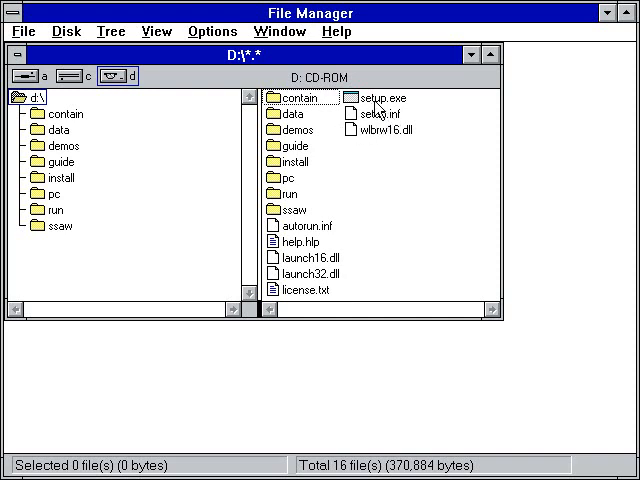
mouse_move(368, 118)
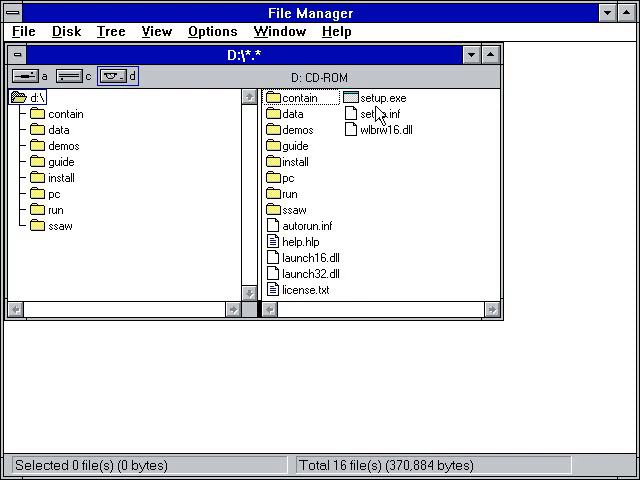
mouse_move(376, 126)
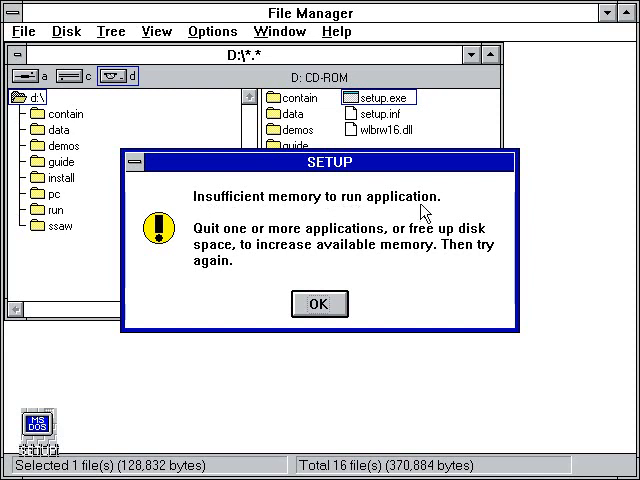
mouse_move(236, 244)
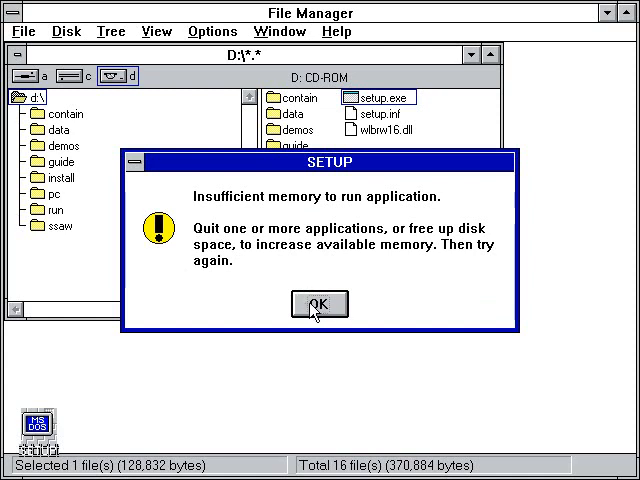
- Acknowledge the SETUP 'Insufficient memory' error and return to Program Manager
click(318, 304)
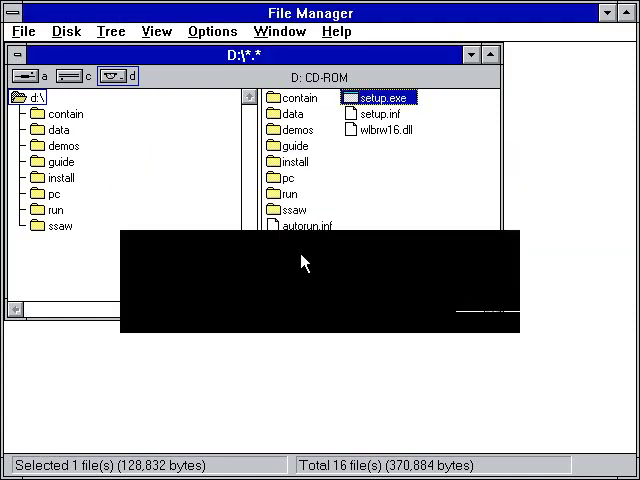
click(336, 32)
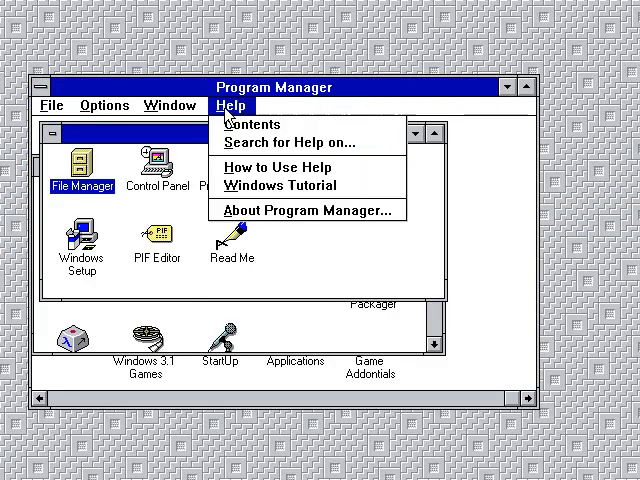
mouse_move(250, 124)
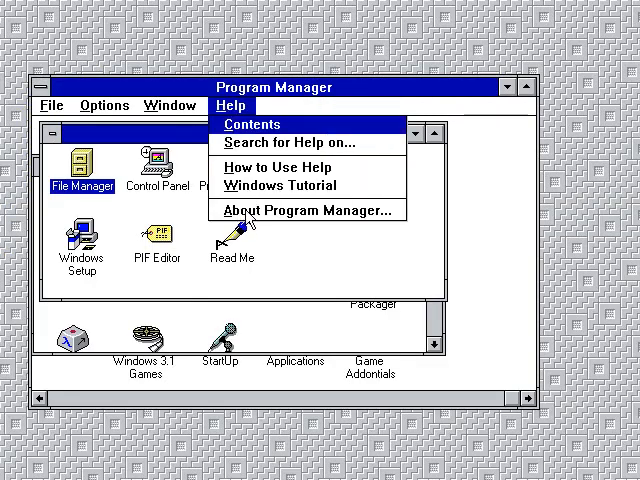
- Show About Program Manager with Windows 3.1, 386 Enhanced Mode and free memory
click(308, 210)
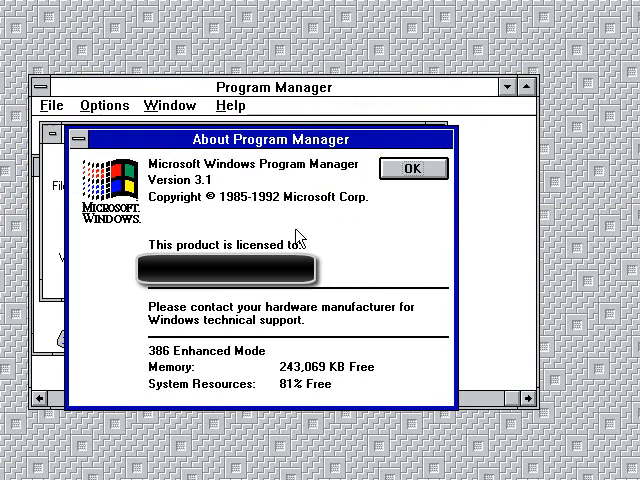
mouse_move(232, 400)
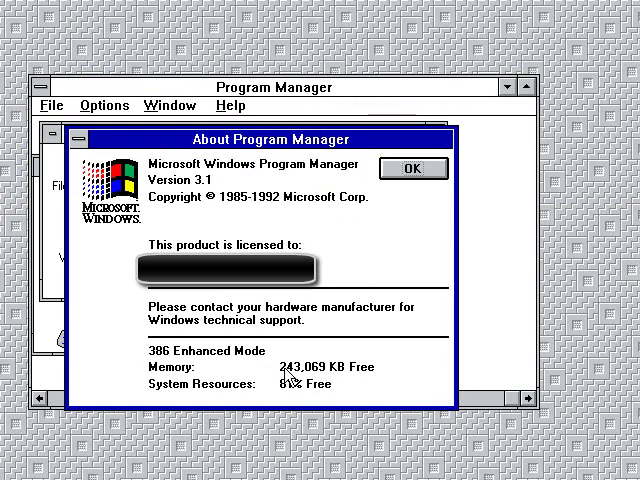
mouse_move(236, 394)
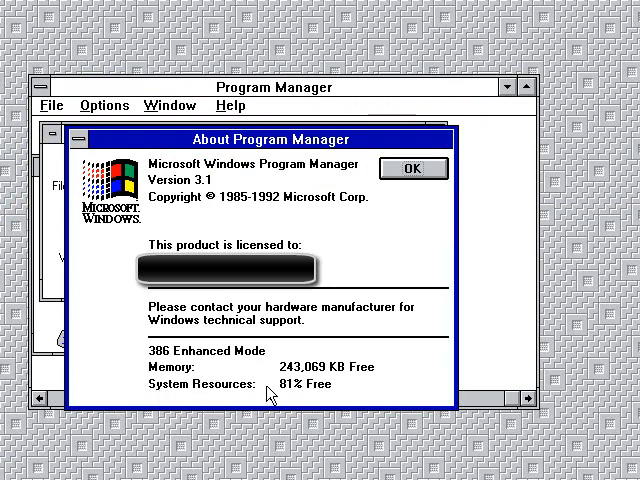
mouse_move(324, 396)
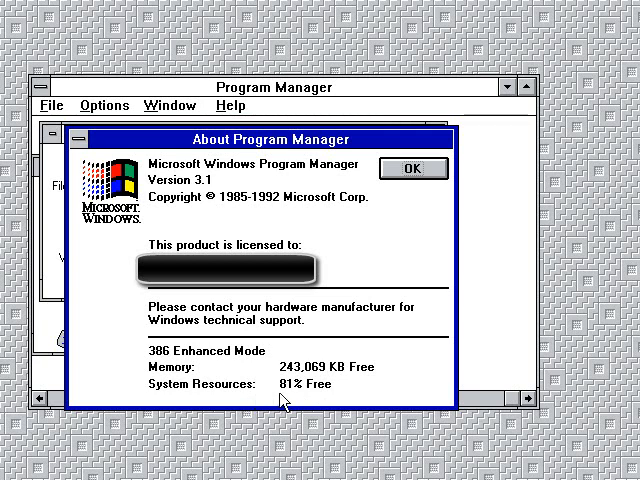
mouse_move(292, 404)
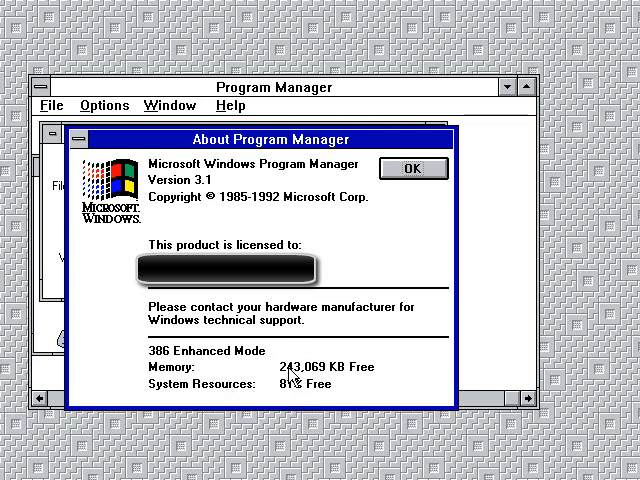
mouse_move(412, 172)
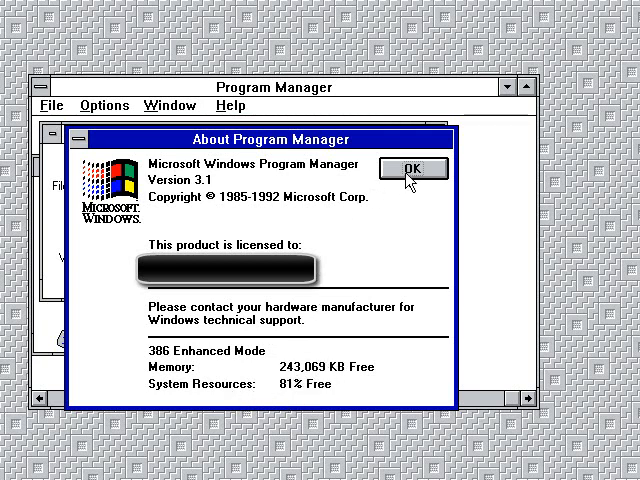
mouse_move(398, 196)
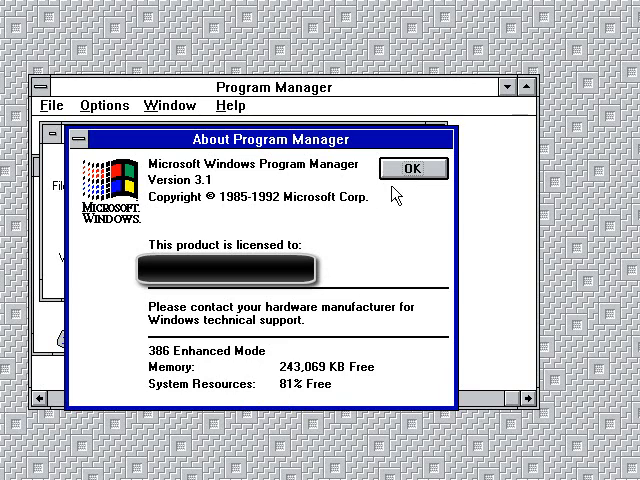
- Dismiss the About box so the Main group shows again
click(412, 168)
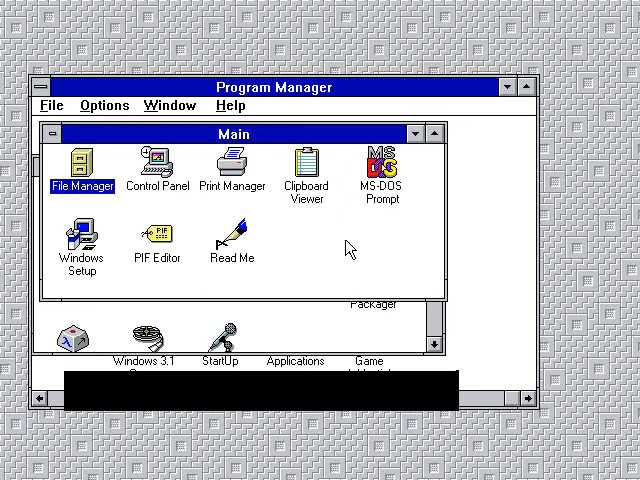
mouse_move(338, 252)
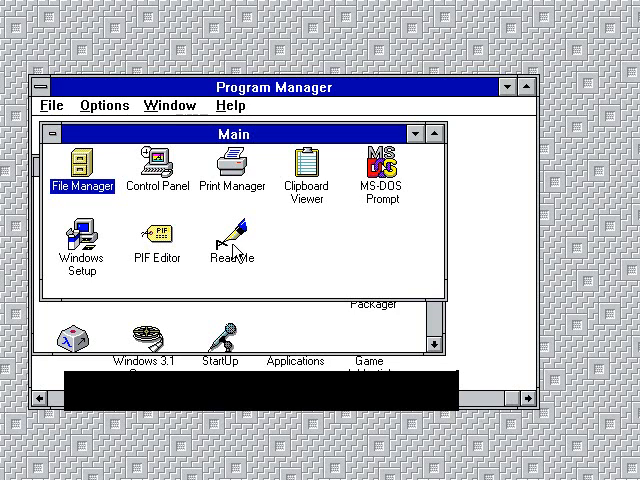
mouse_move(328, 264)
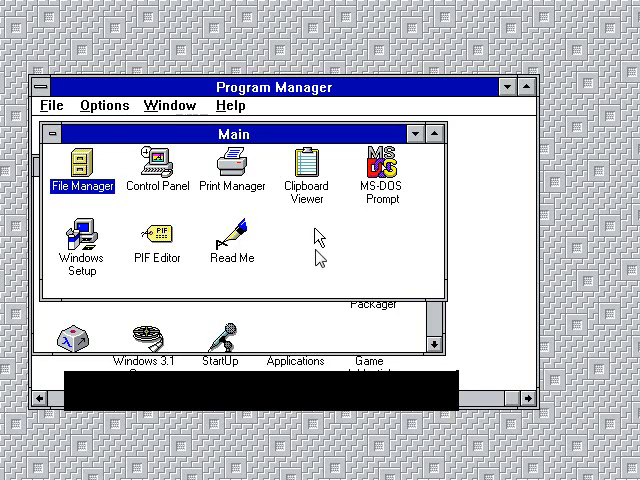
mouse_move(322, 234)
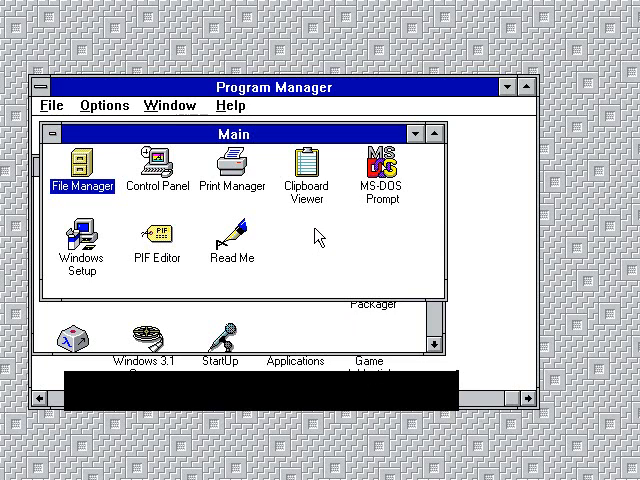